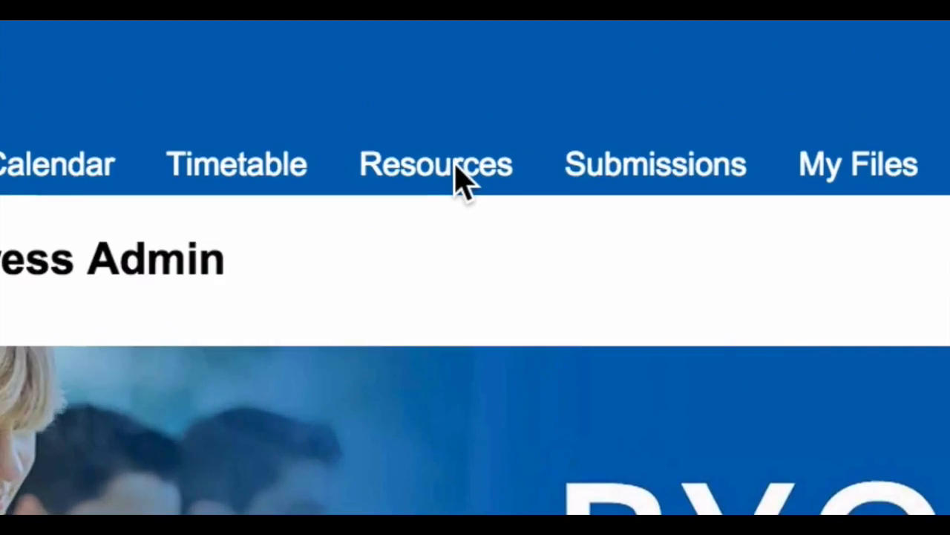
Step: Open the Resources area from the staff homepage's top navigation
left_click(436, 164)
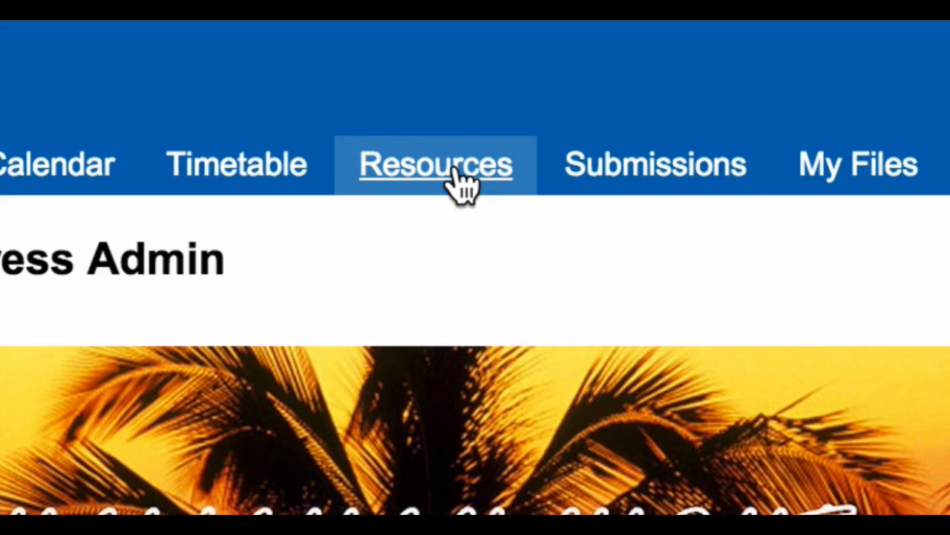
left_click(436, 164)
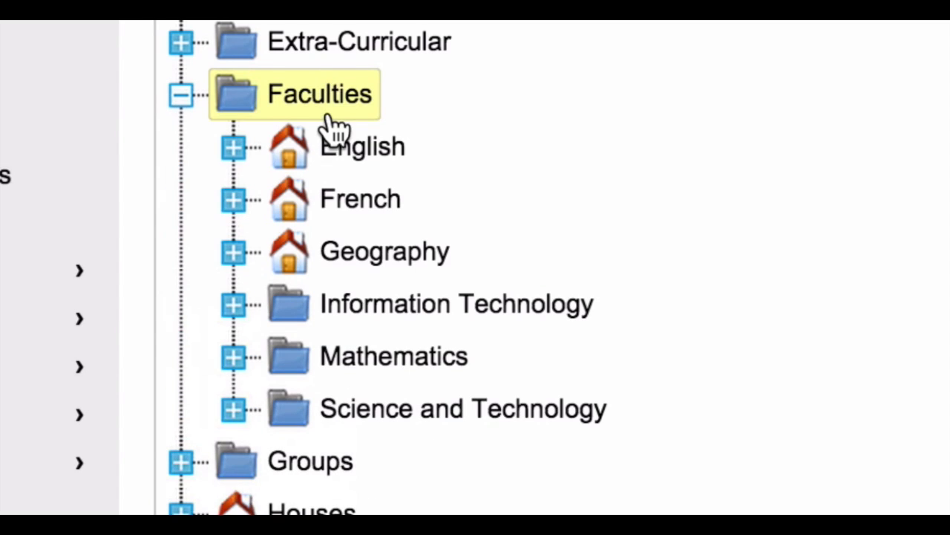
Step: Expand the English faculty and open the Year 8 English folder
left_click(362, 146)
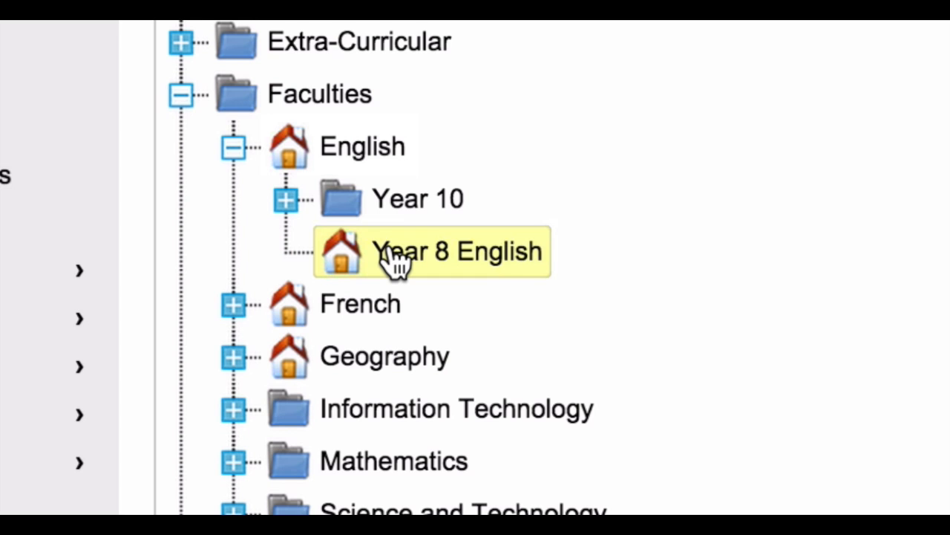
left_click(458, 251)
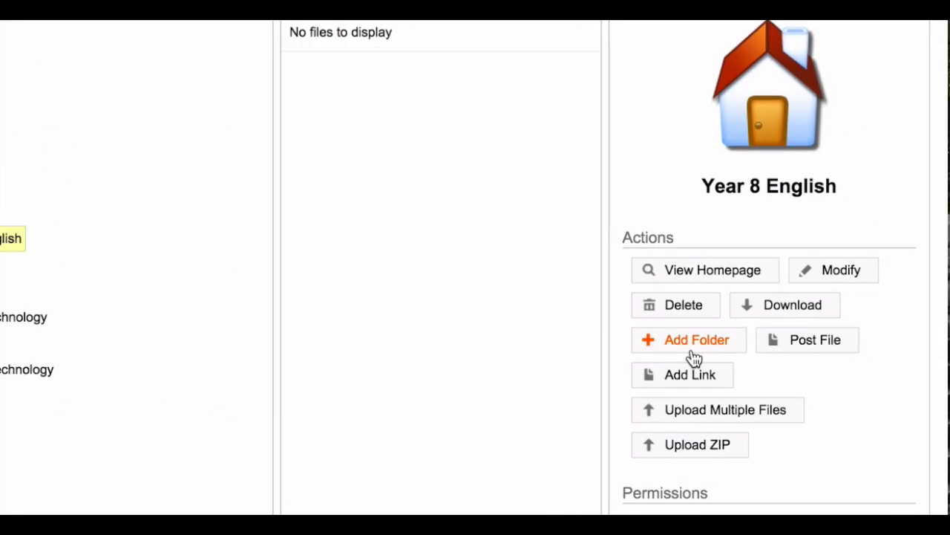
Step: Start a new folder named 'Unit 1 - Persuasive' with the Blank homepage template
left_click(689, 339)
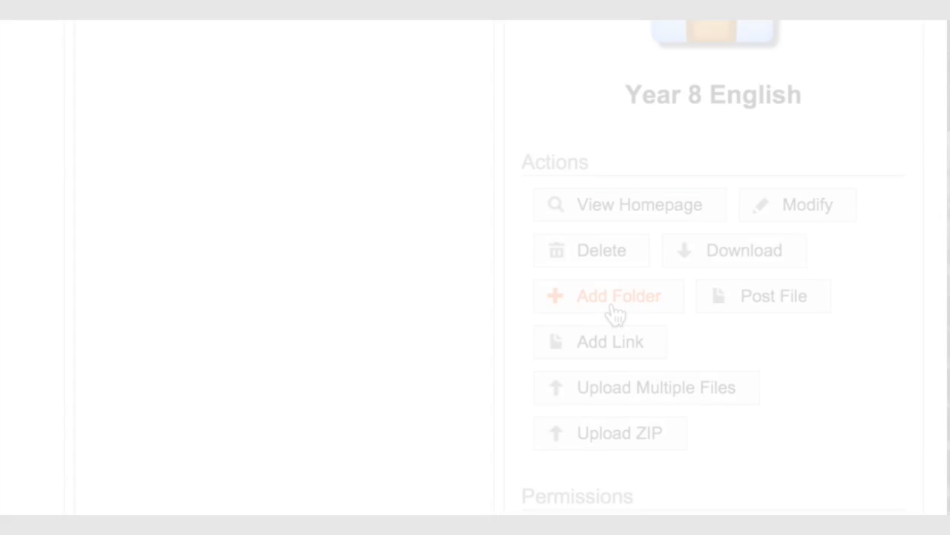
left_click(618, 296)
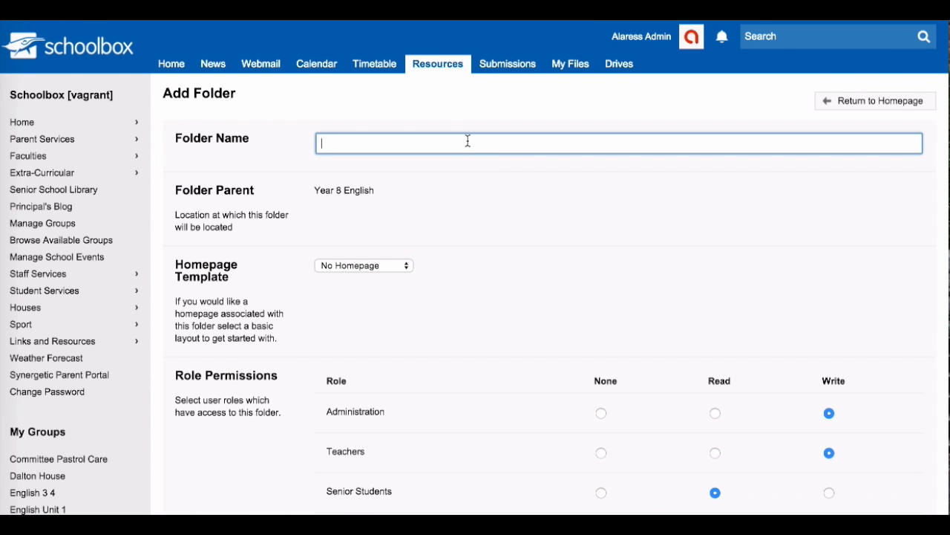
type("Unit 1 -")
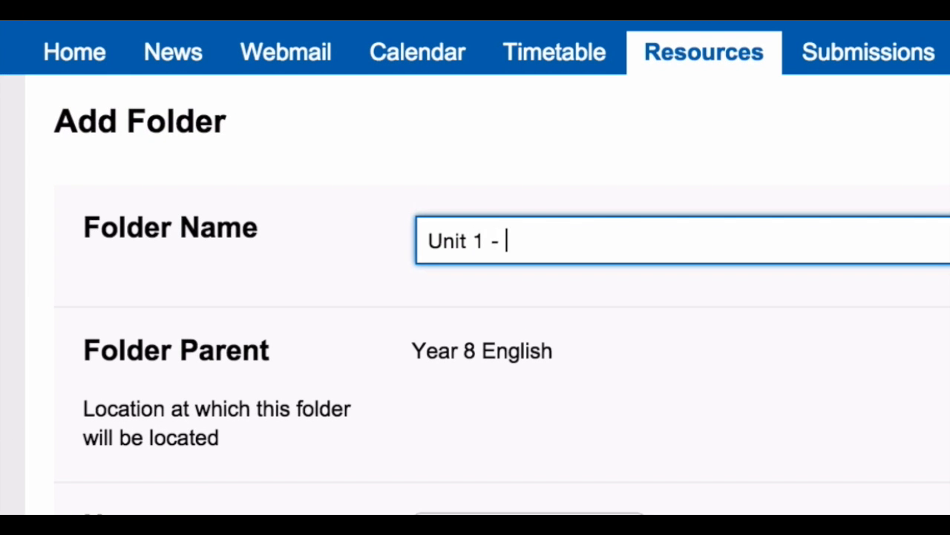
type("Persuasive")
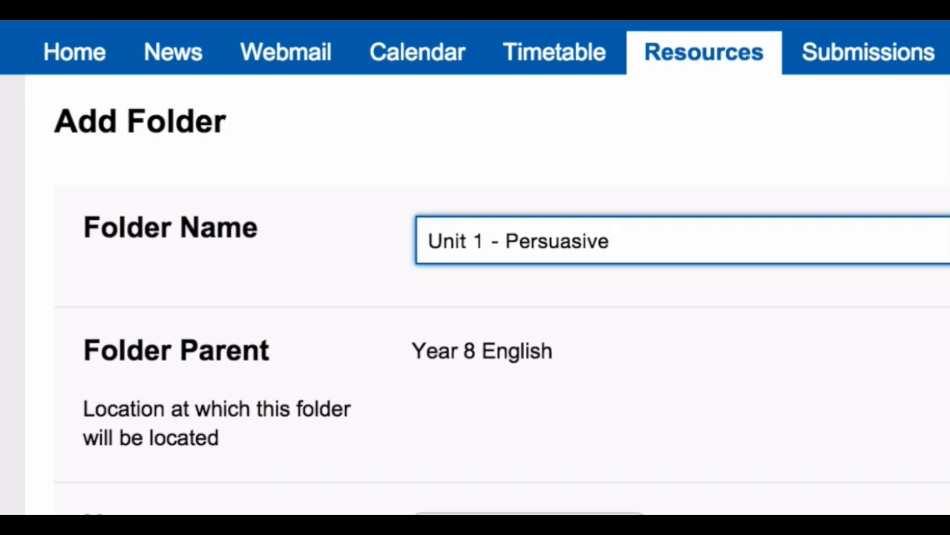
type("Writing")
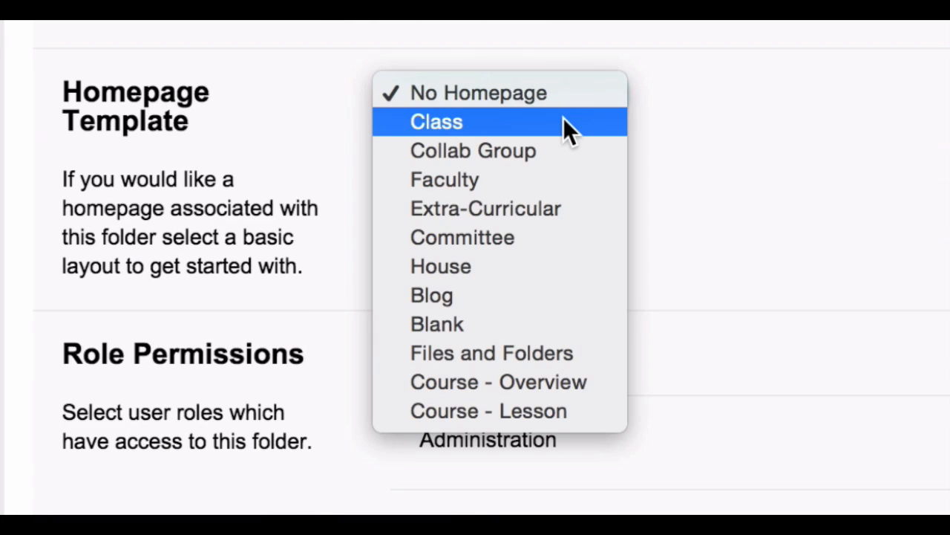
mouse_move(516, 324)
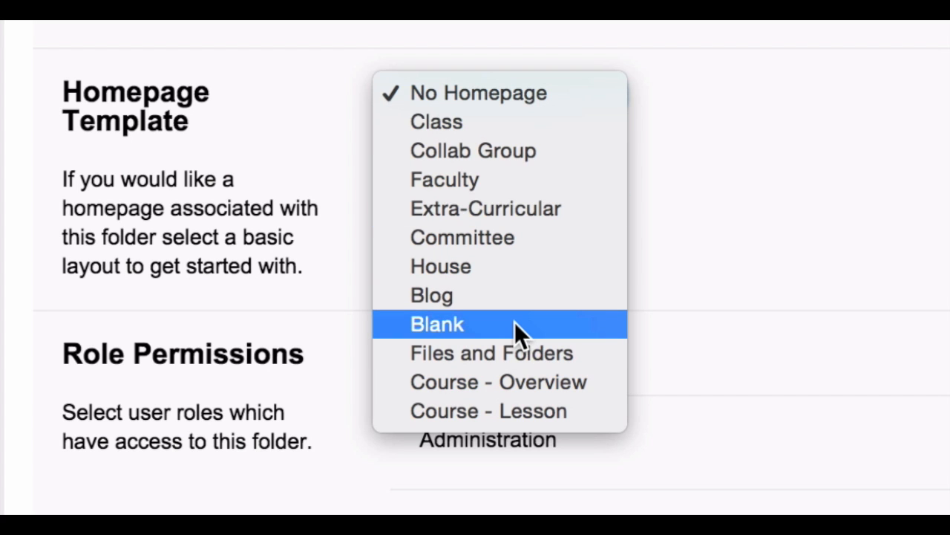
left_click(436, 324)
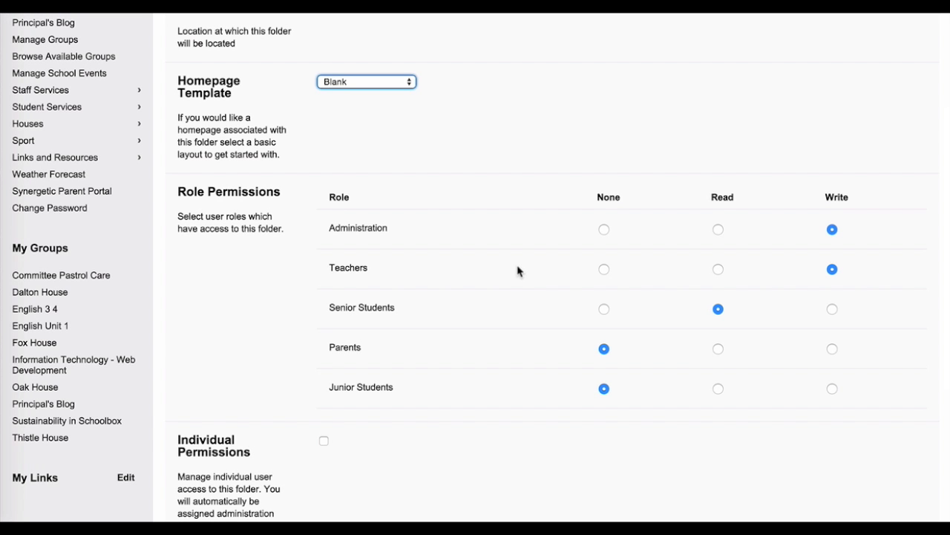